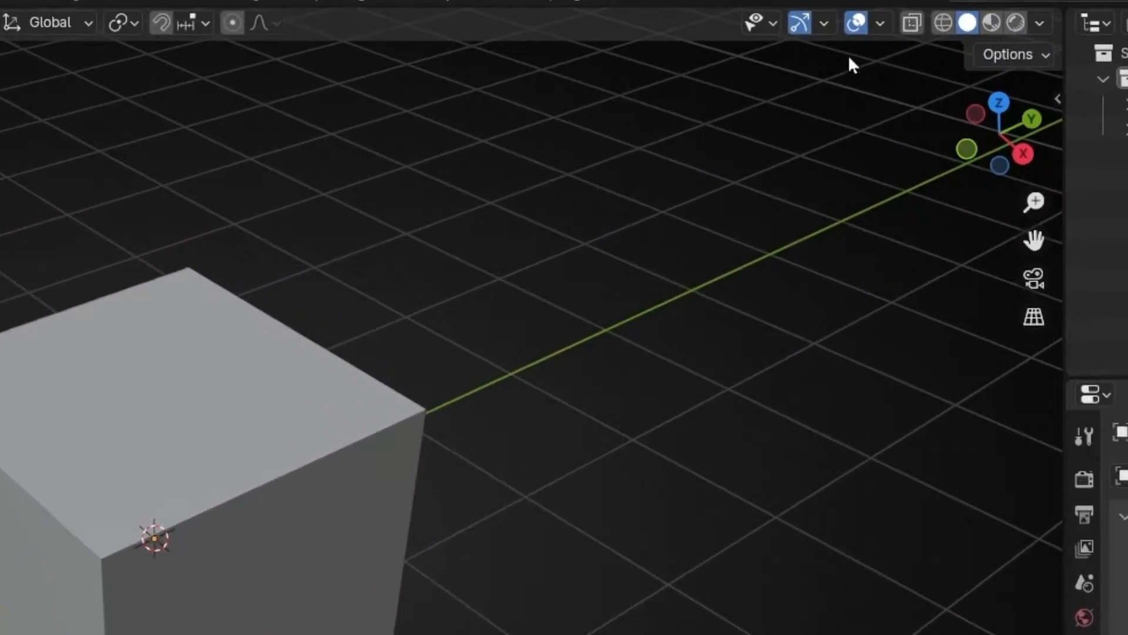
- Turn on Face Orientation overlay so the cube shows blue, then select the Annotate tool
left_click(869, 16)
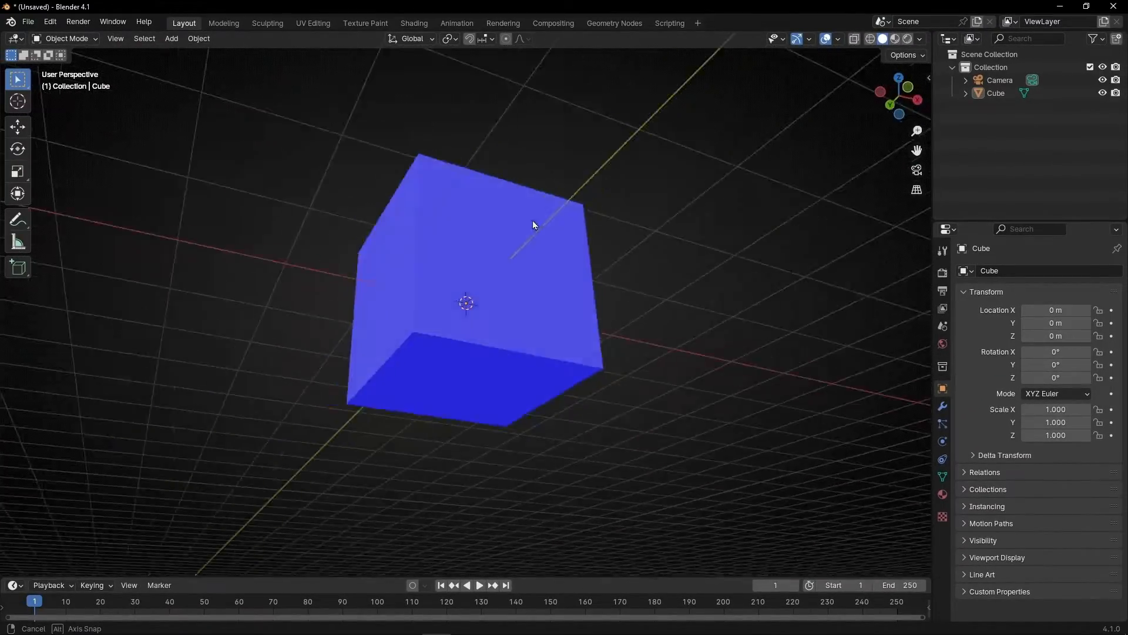
left_click_drag(532, 225, 617, 317)
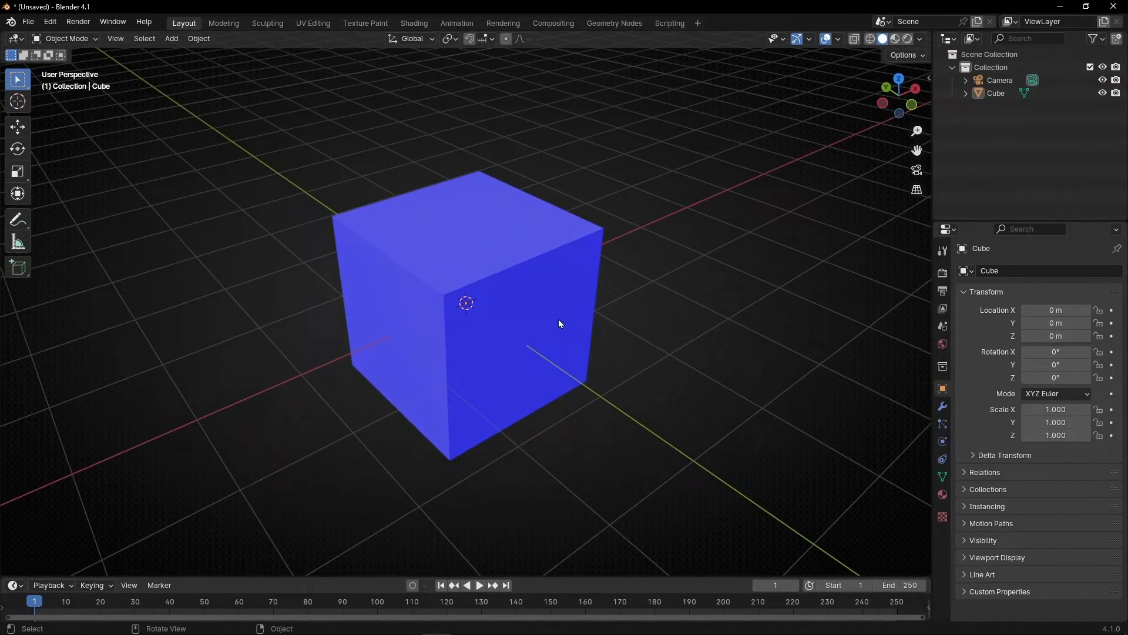
mouse_move(519, 186)
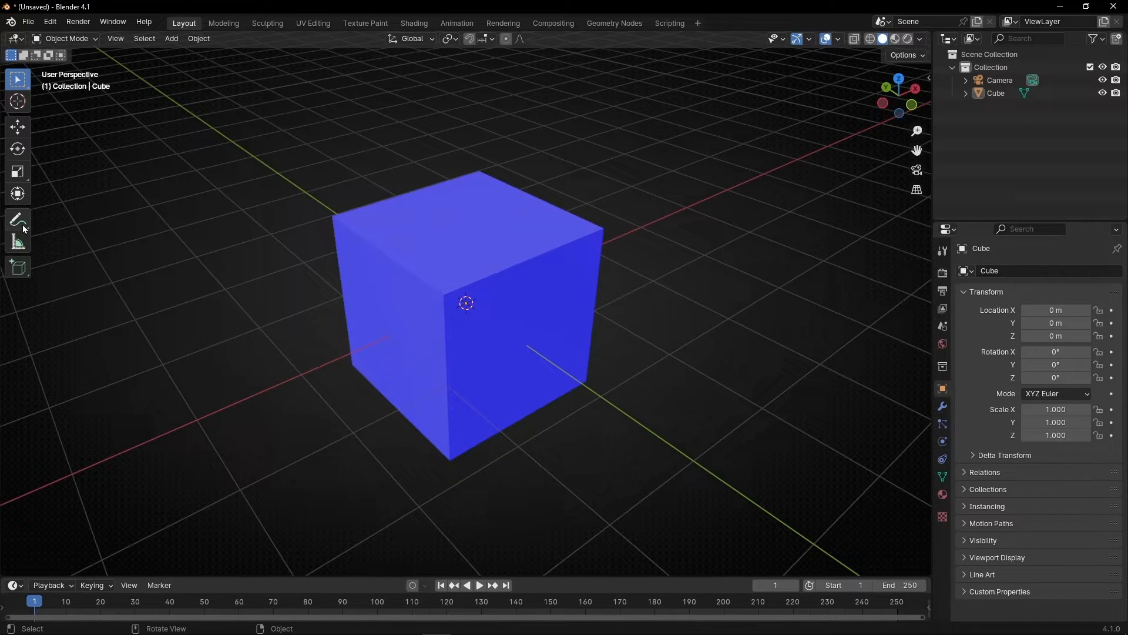
left_click(17, 218)
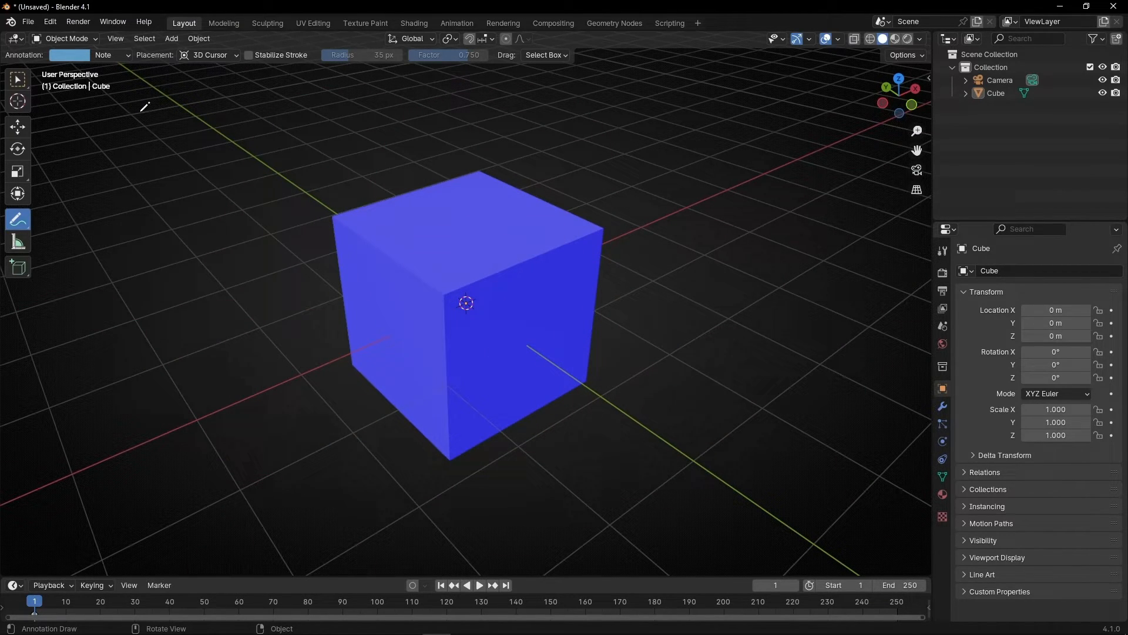
- Enter Edit Mode on the cube and select its top face
key("Tab")
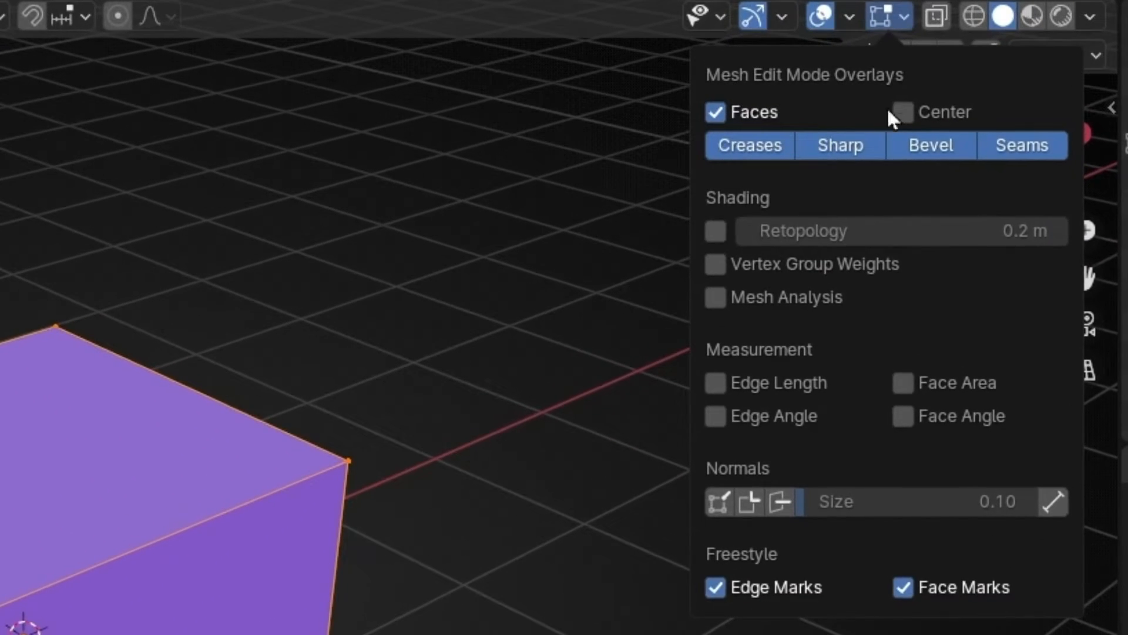
left_click(780, 500)
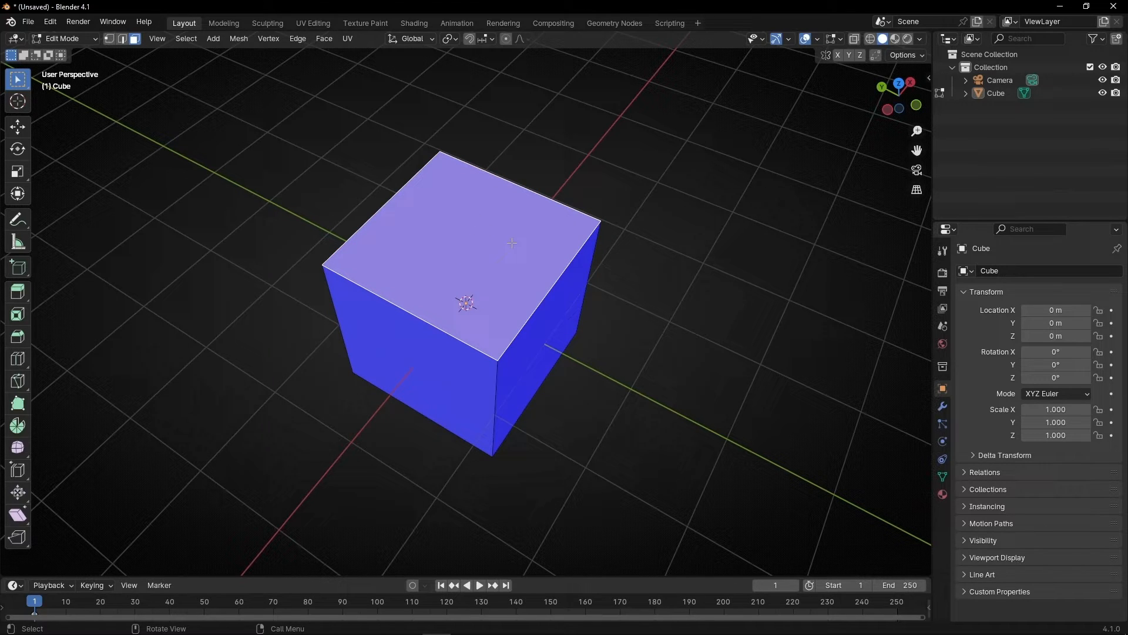
- Delete the cube's top face and orbit to see the red inner walls
key("x")
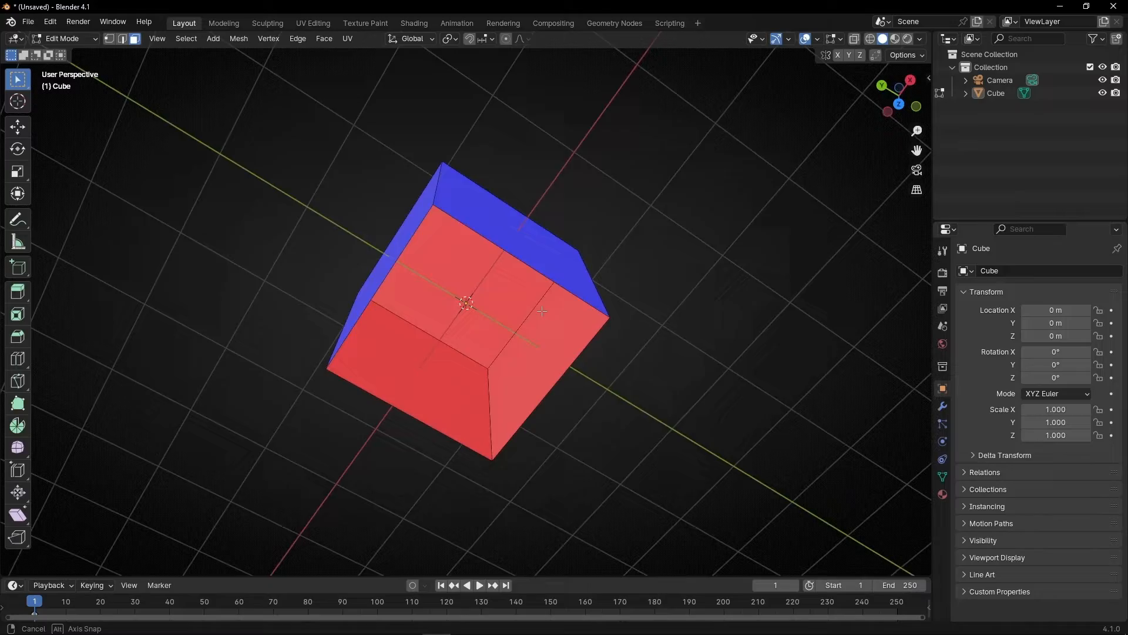
left_click_drag(539, 310, 646, 202)
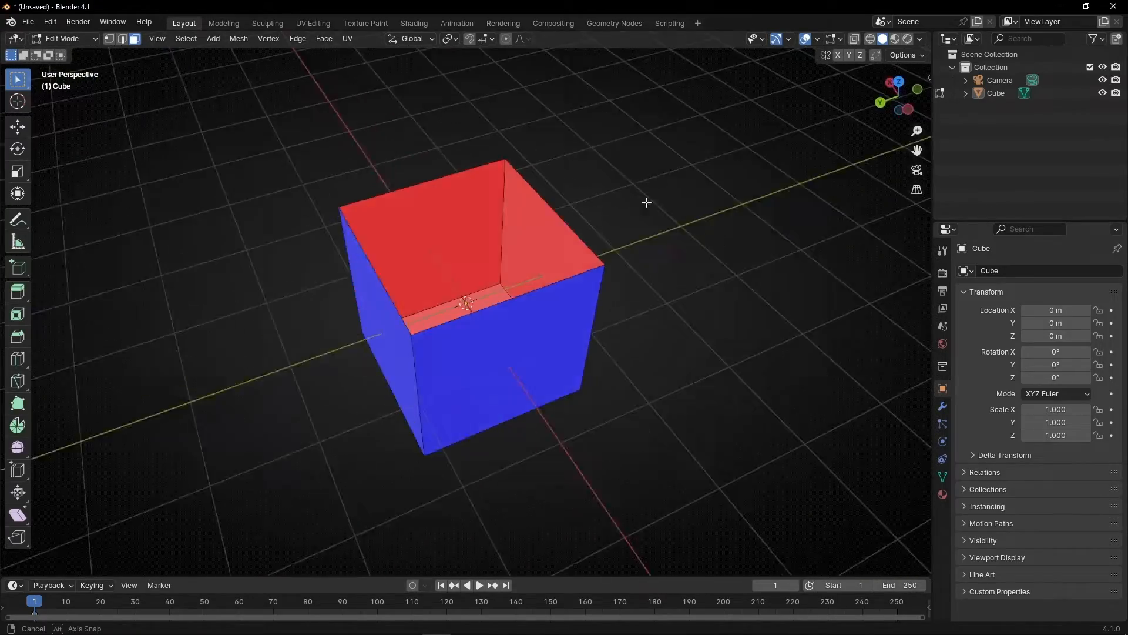
left_click_drag(646, 202, 235, 201)
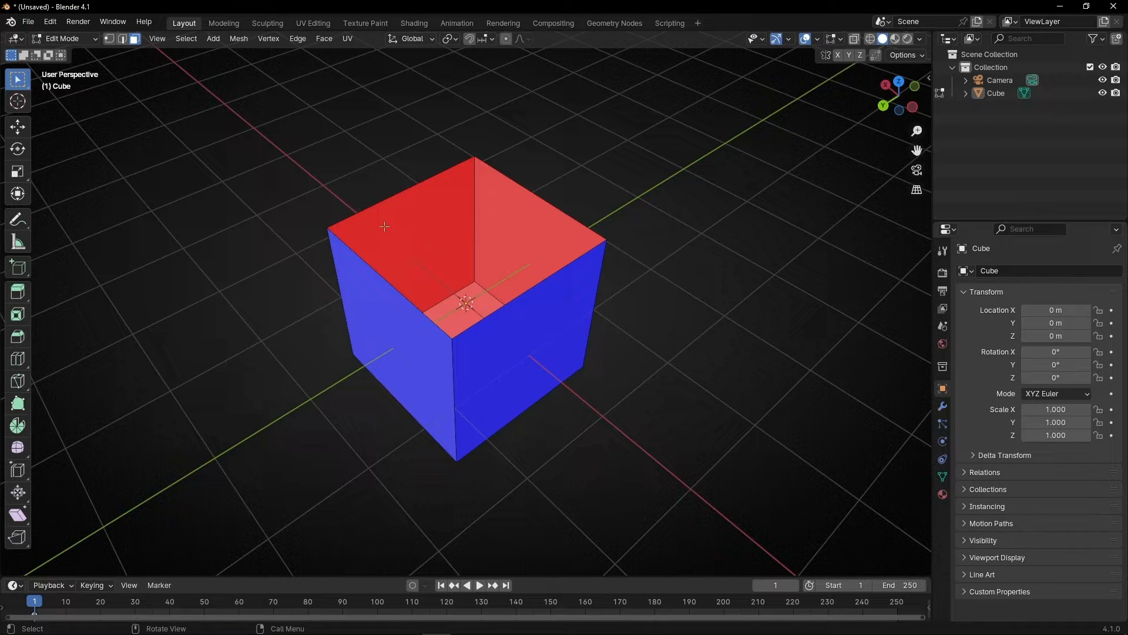
mouse_move(477, 246)
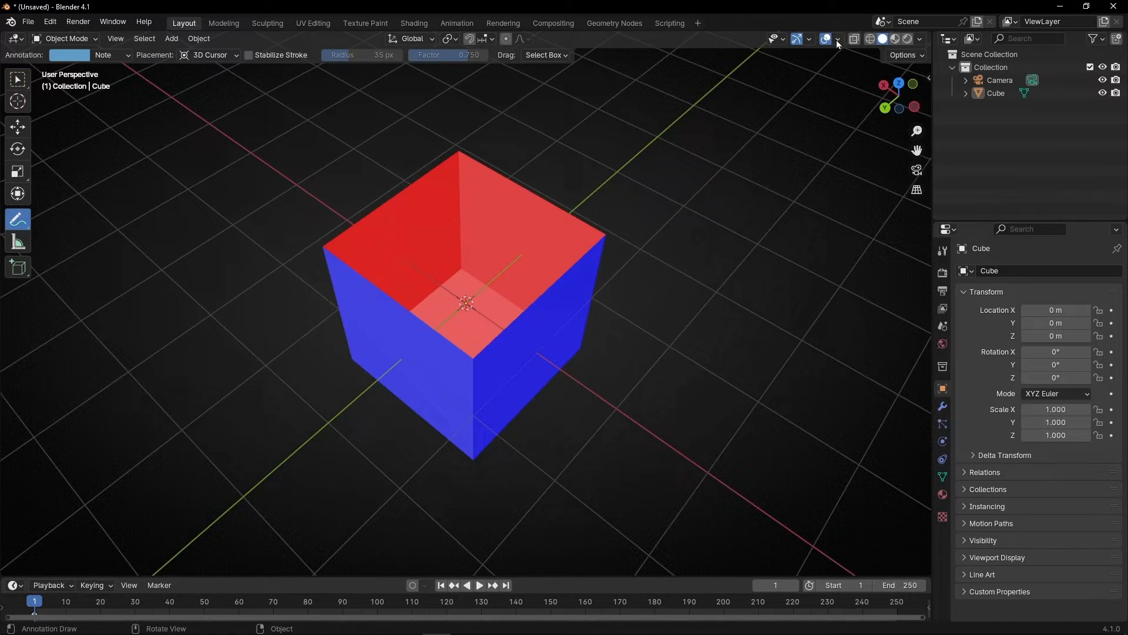
- Enable Face Orientation and Backface Culling, then orbit to view only the blue outer walls
left_click(837, 38)
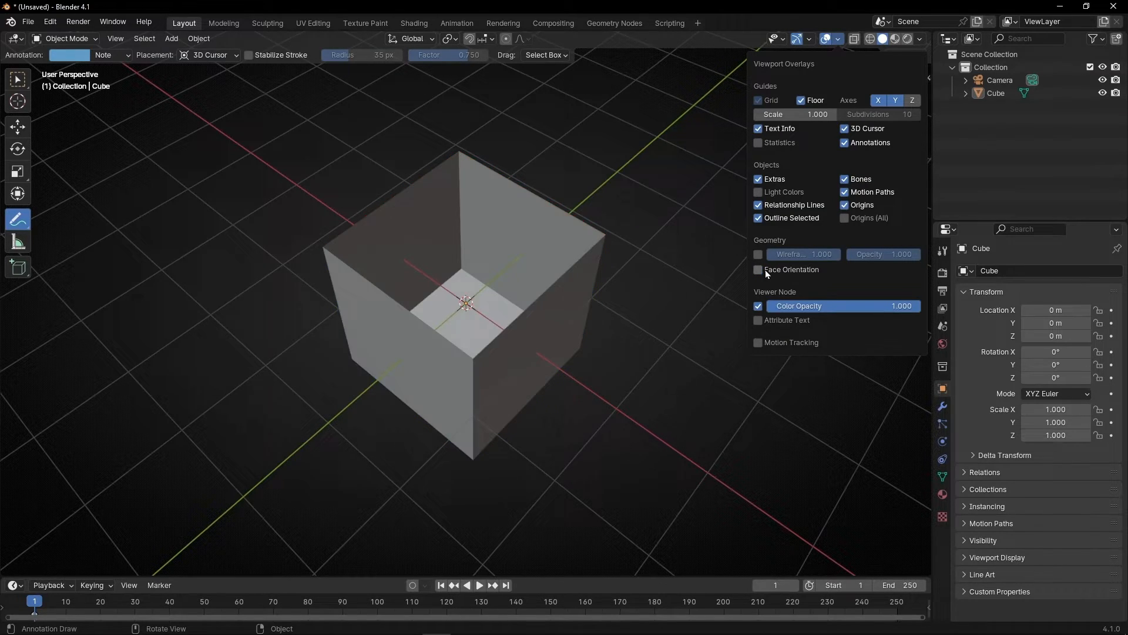
left_click(757, 270)
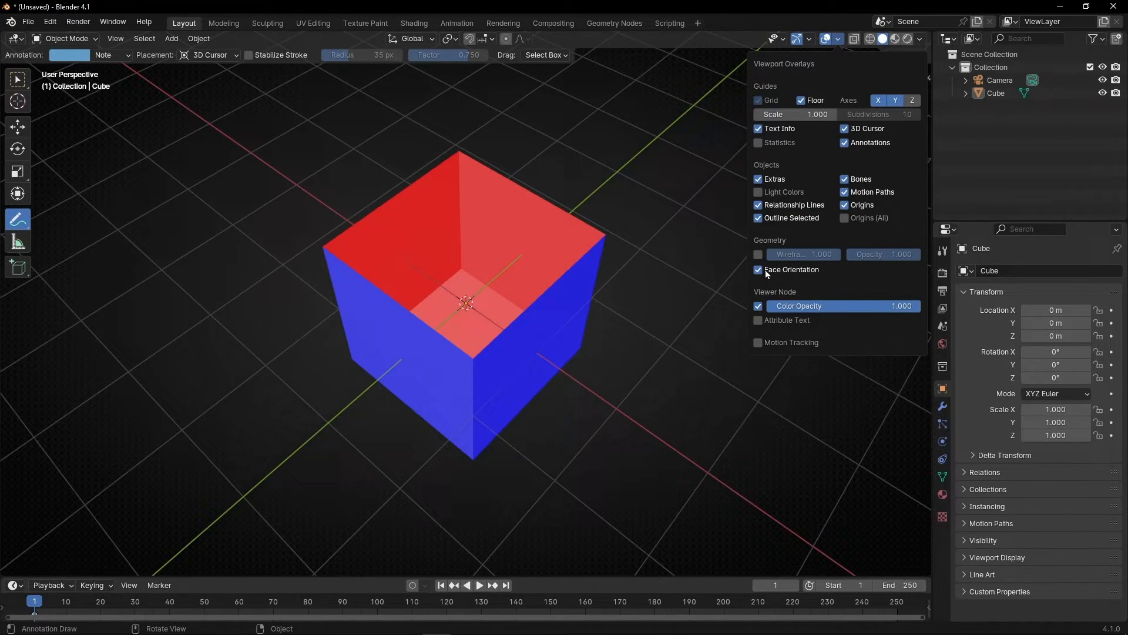
left_click(837, 39)
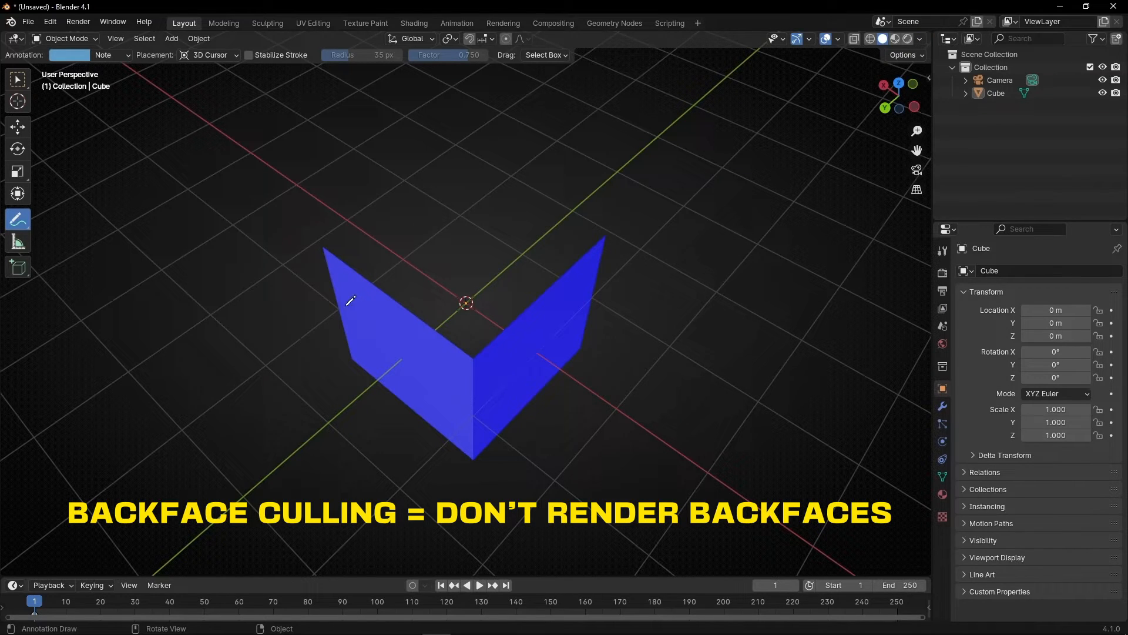
mouse_move(466, 236)
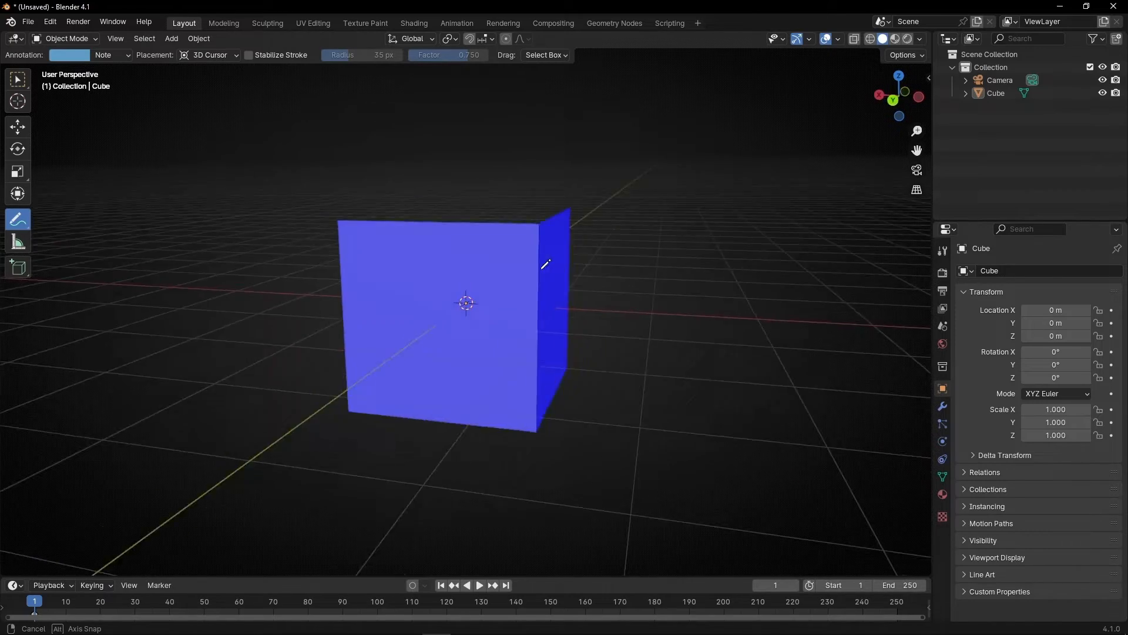
left_click_drag(503, 288, 468, 252)
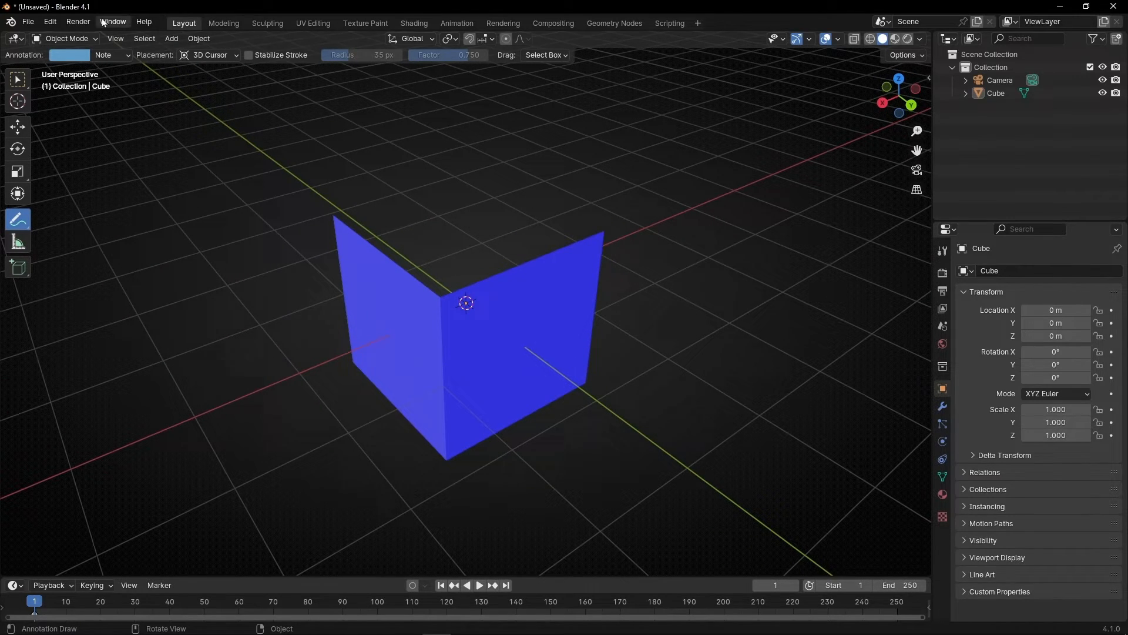
- Add a floor plane beneath the box and turn off face orientation colouring
left_click(171, 39)
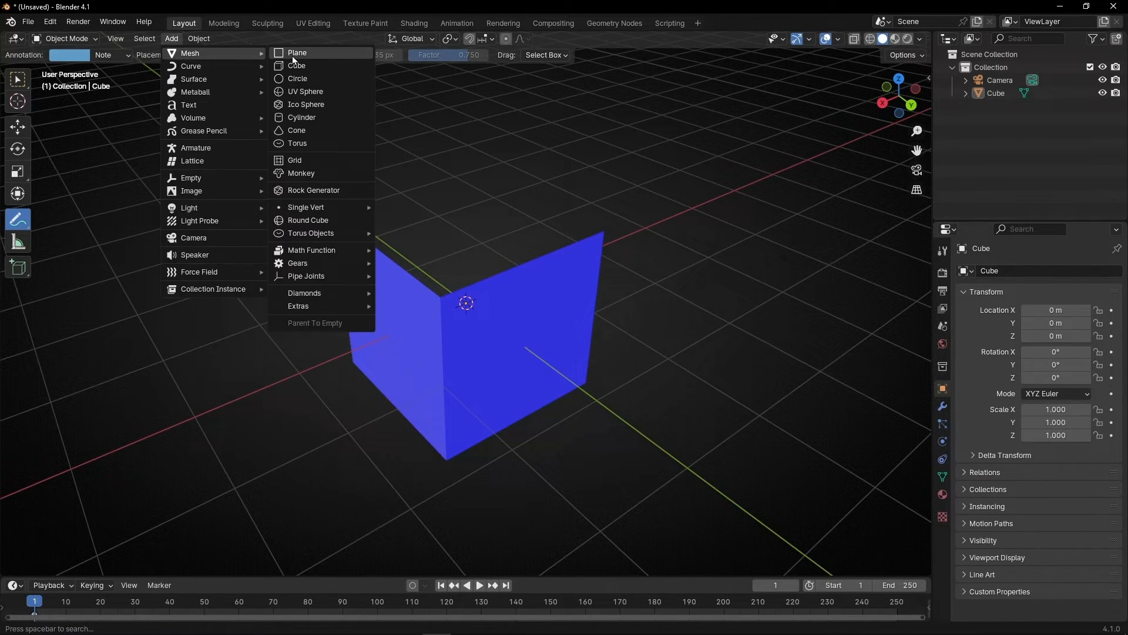
left_click(296, 53)
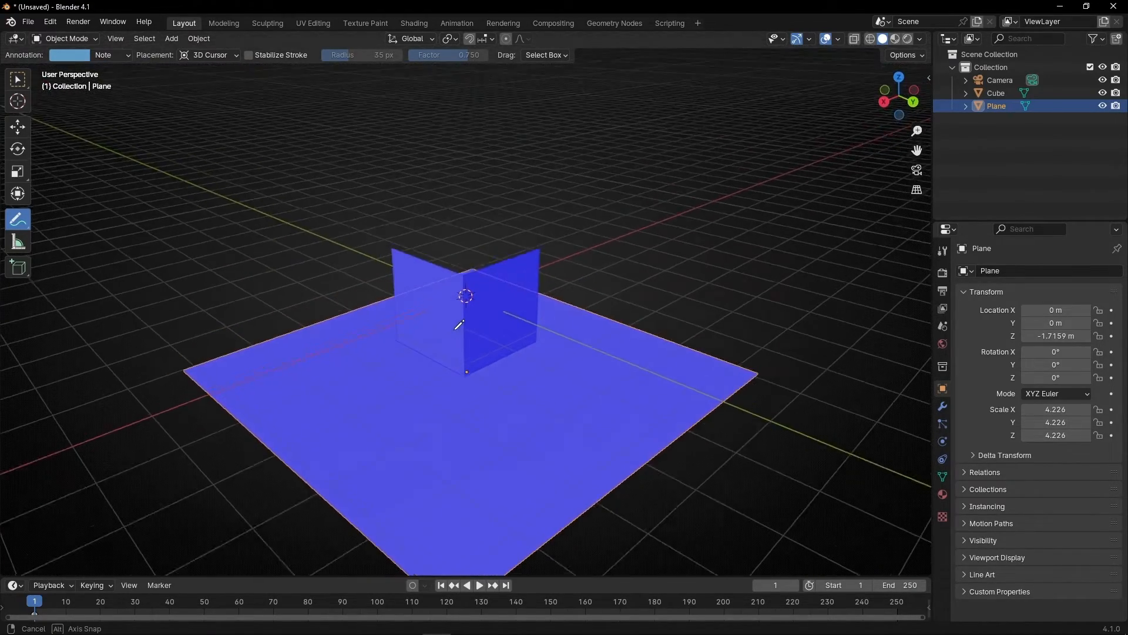
left_click(836, 38)
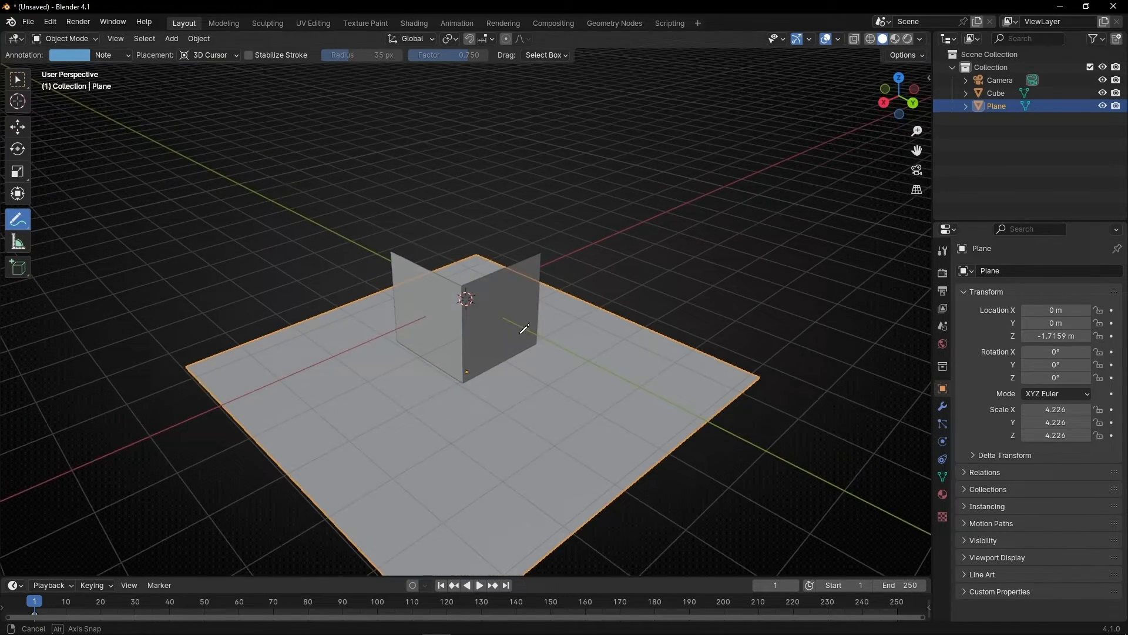
left_click(919, 39)
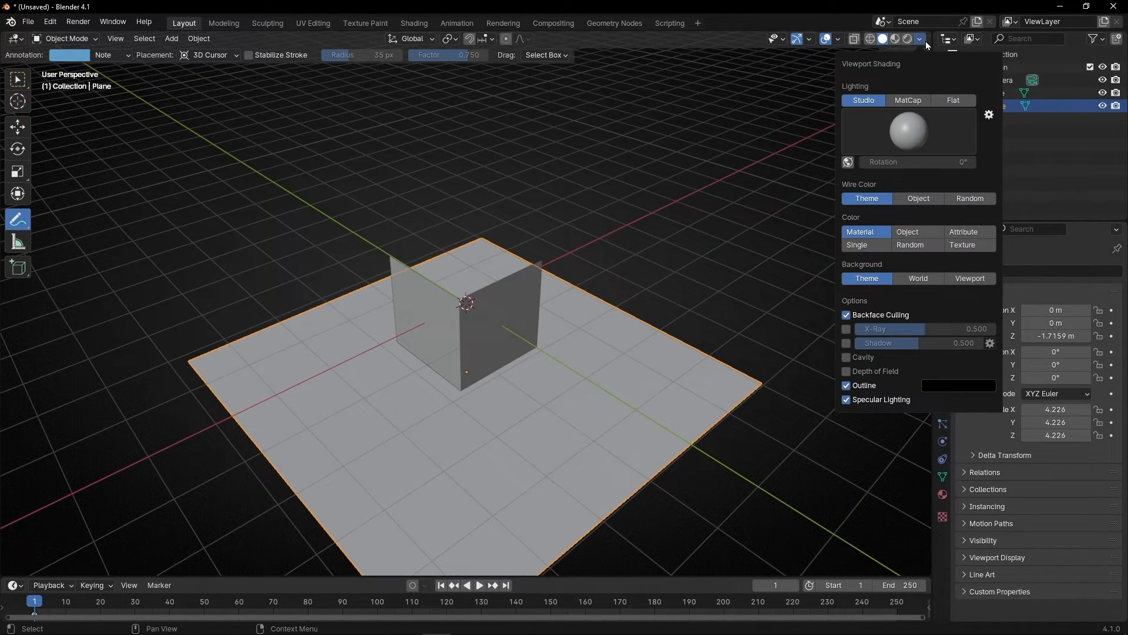
- Confirm the plane vanishes from below, then switch to the Select Box tool
left_click(919, 39)
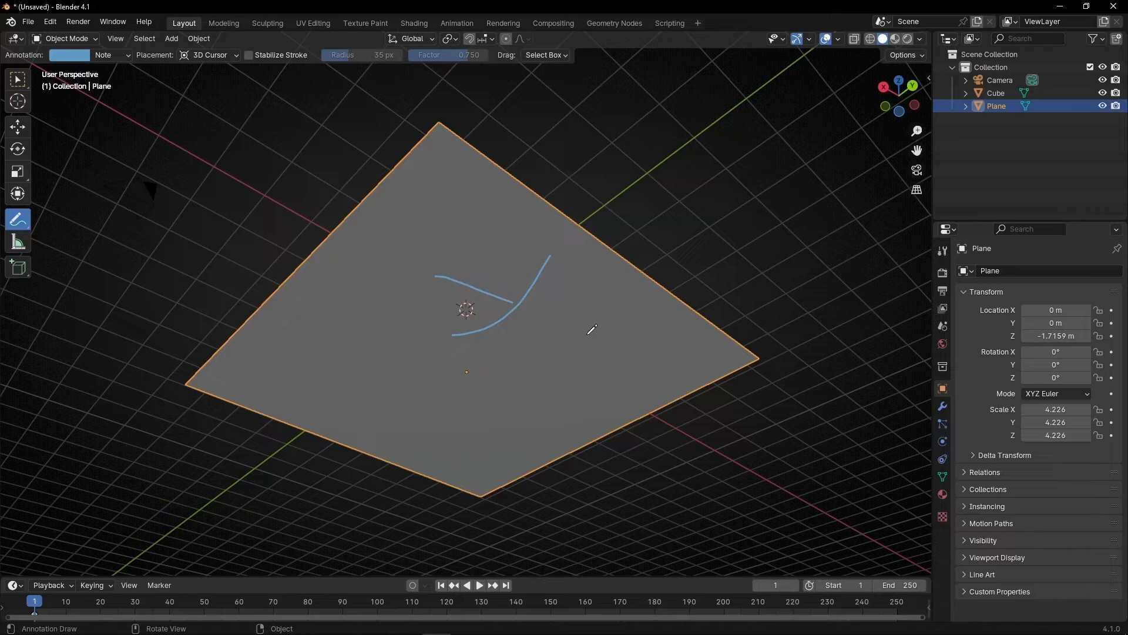
left_click(927, 39)
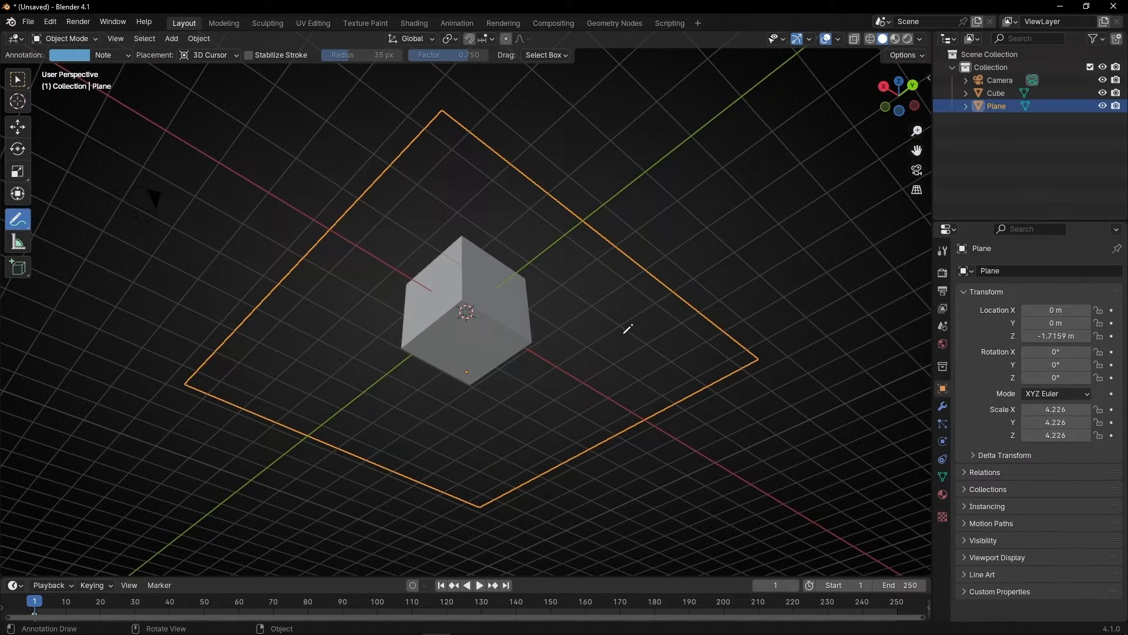
mouse_move(625, 329)
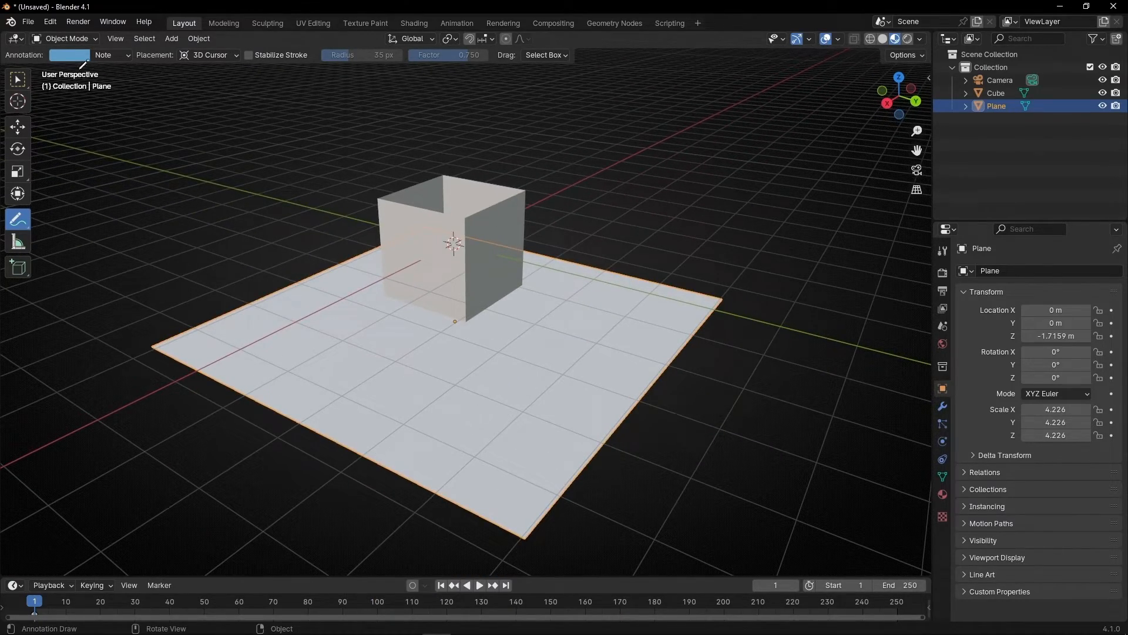
left_click(17, 80)
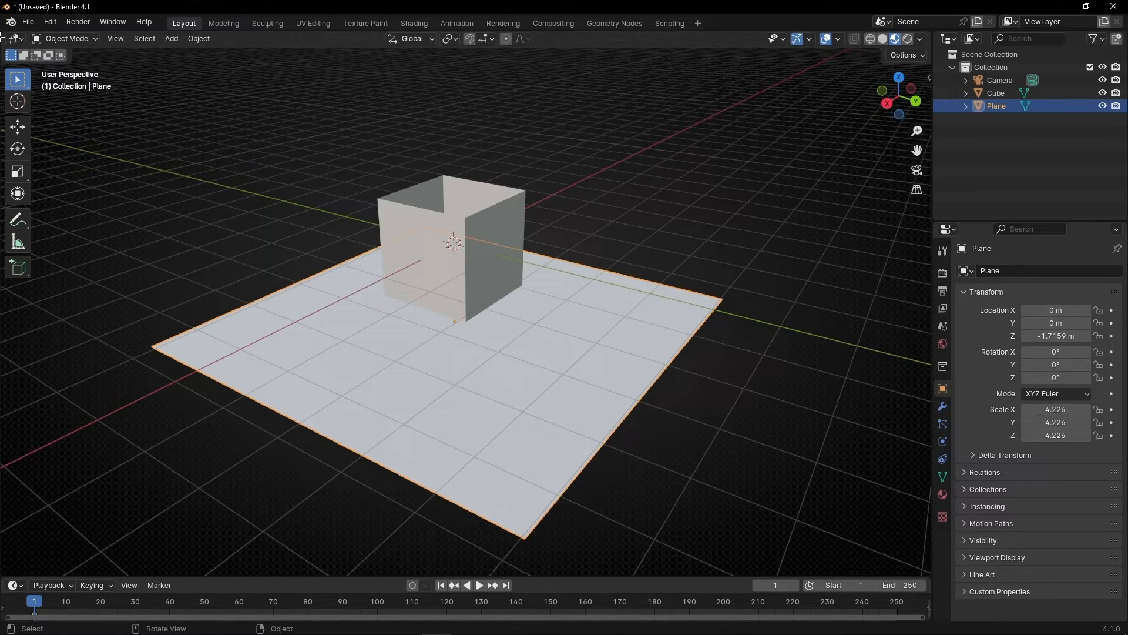
- Open a Shader Editor and enable Backface Culling in the plane's Material.001 settings
left_click(14, 38)
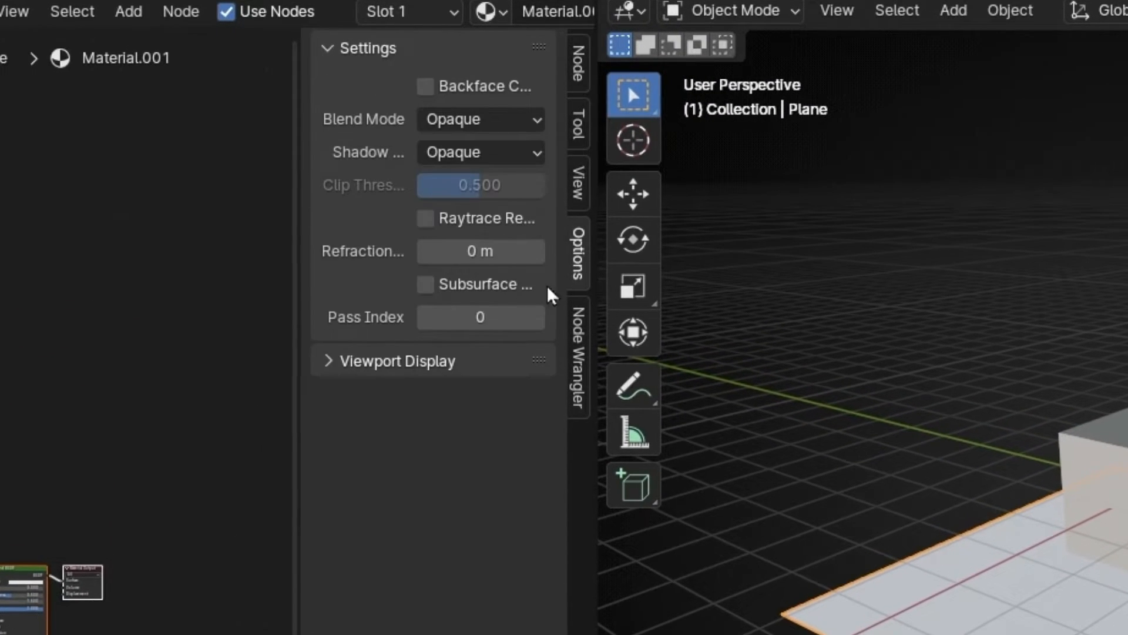
mouse_move(309, 108)
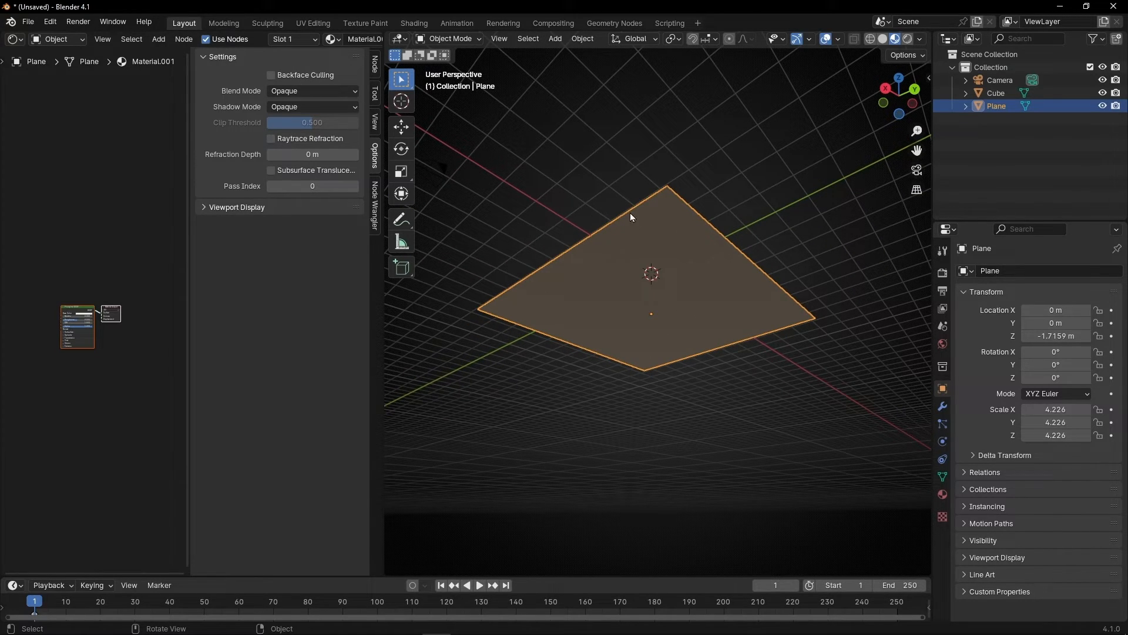
left_click(271, 74)
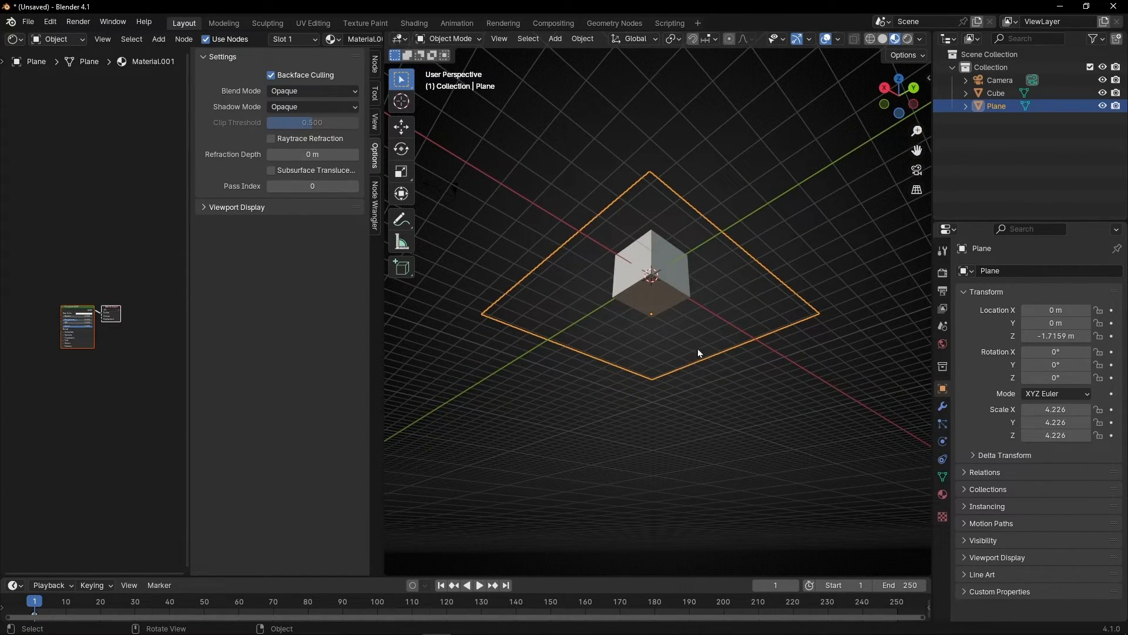
- Orbit beneath the floor to confirm it is hidden, then view through the camera
left_click_drag(698, 352, 666, 320)
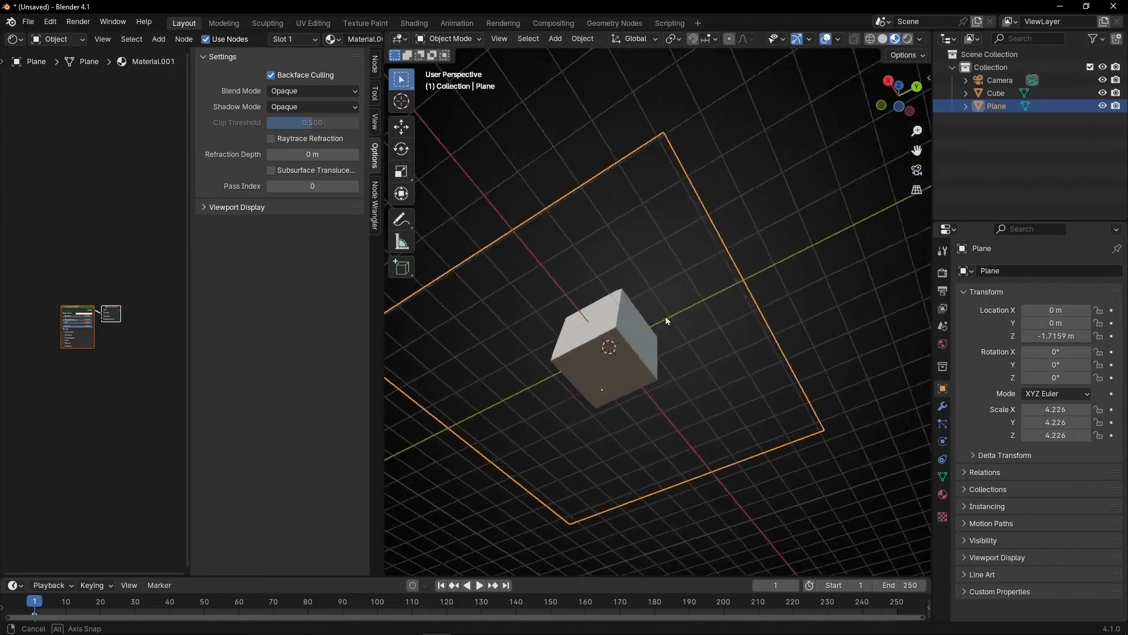
left_click_drag(666, 321, 628, 286)
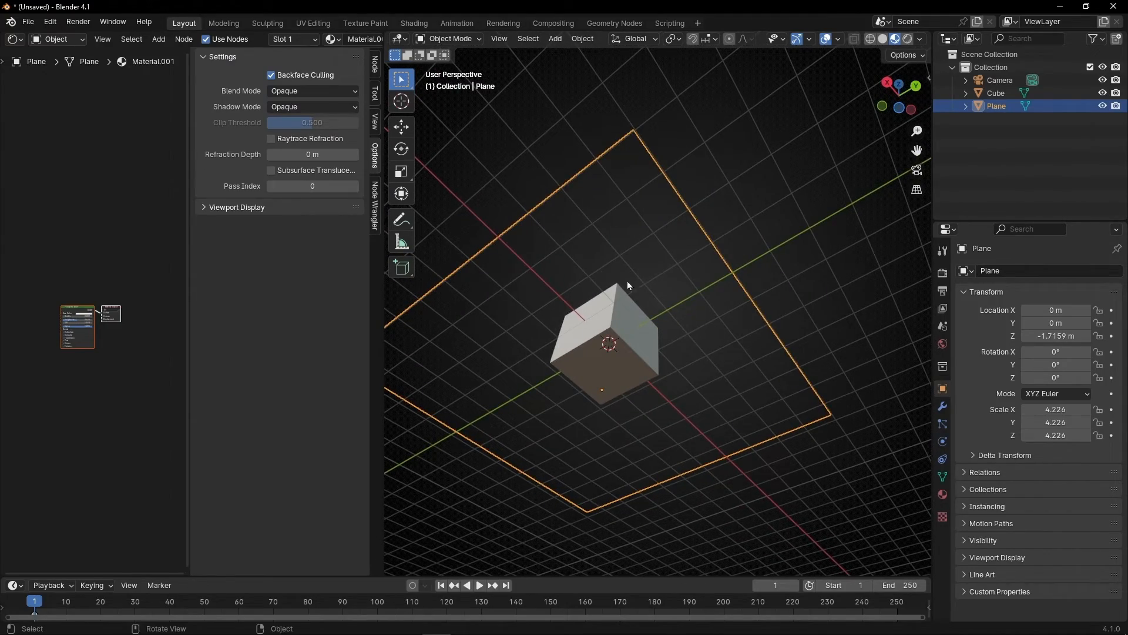
key("KP_0")
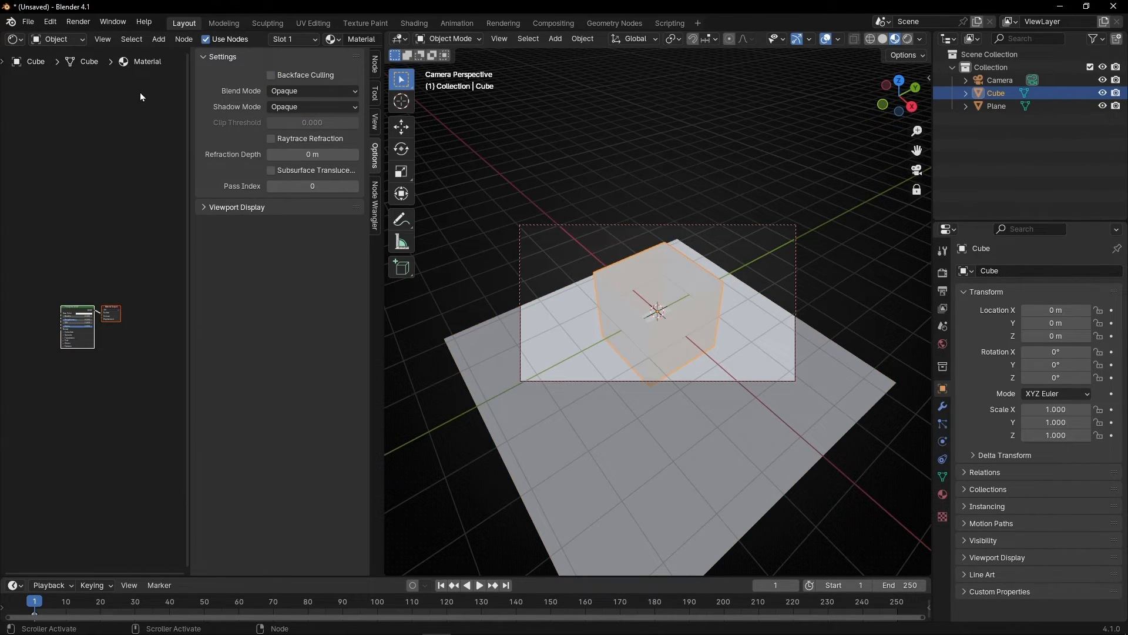
- Enable Backface Culling and blue base colour on the cube's material, then orbit the rendered view
left_click(271, 74)
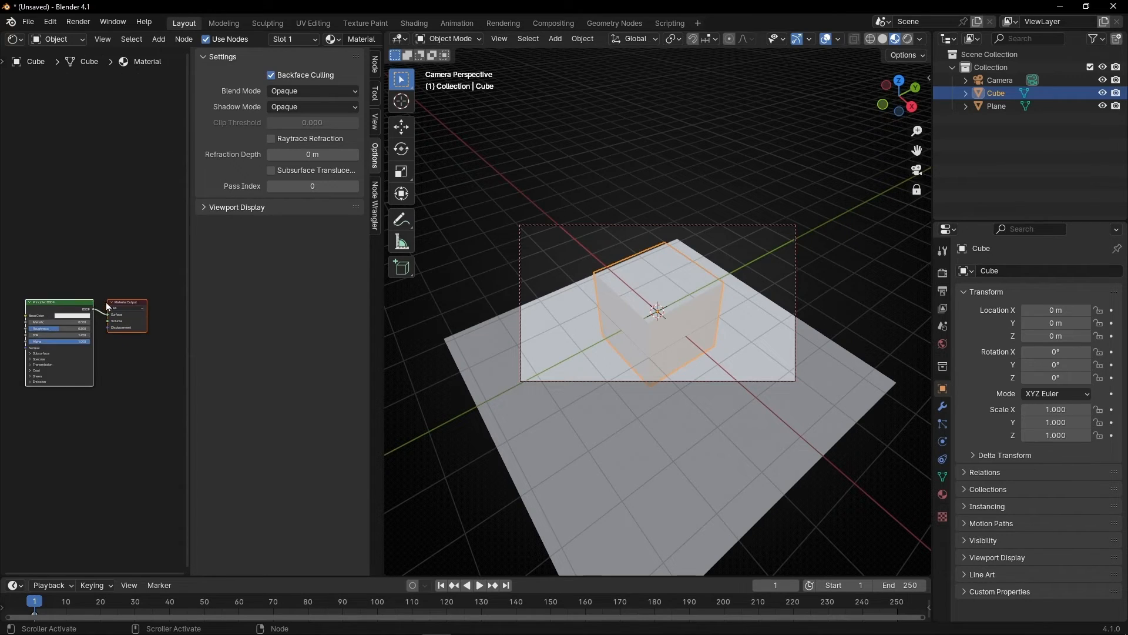
left_click(68, 317)
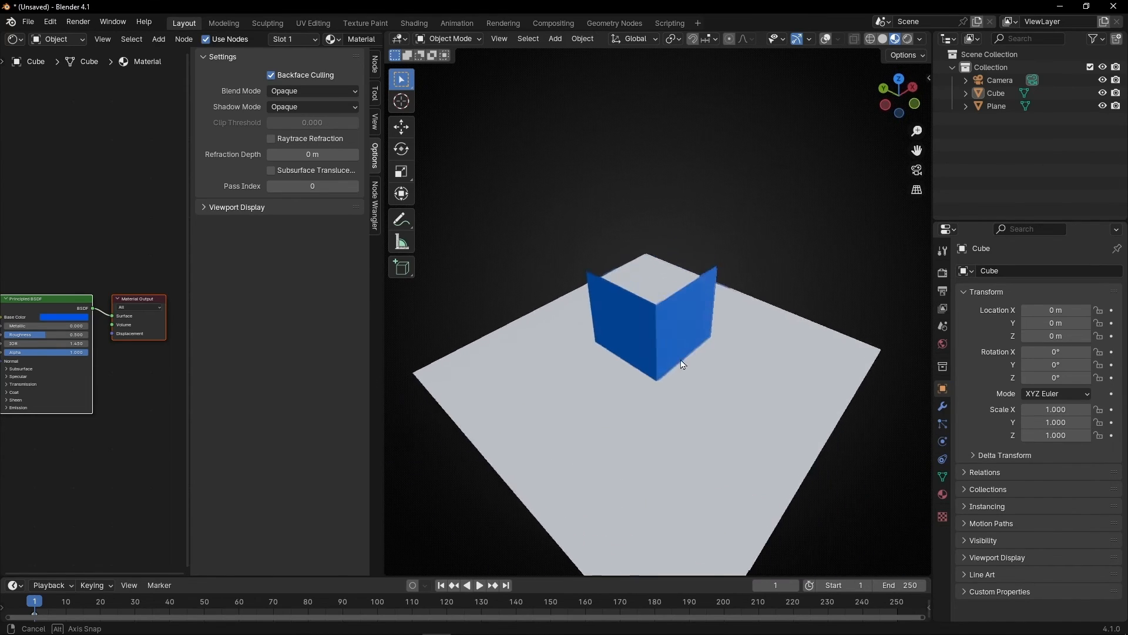
left_click_drag(680, 363, 464, 378)
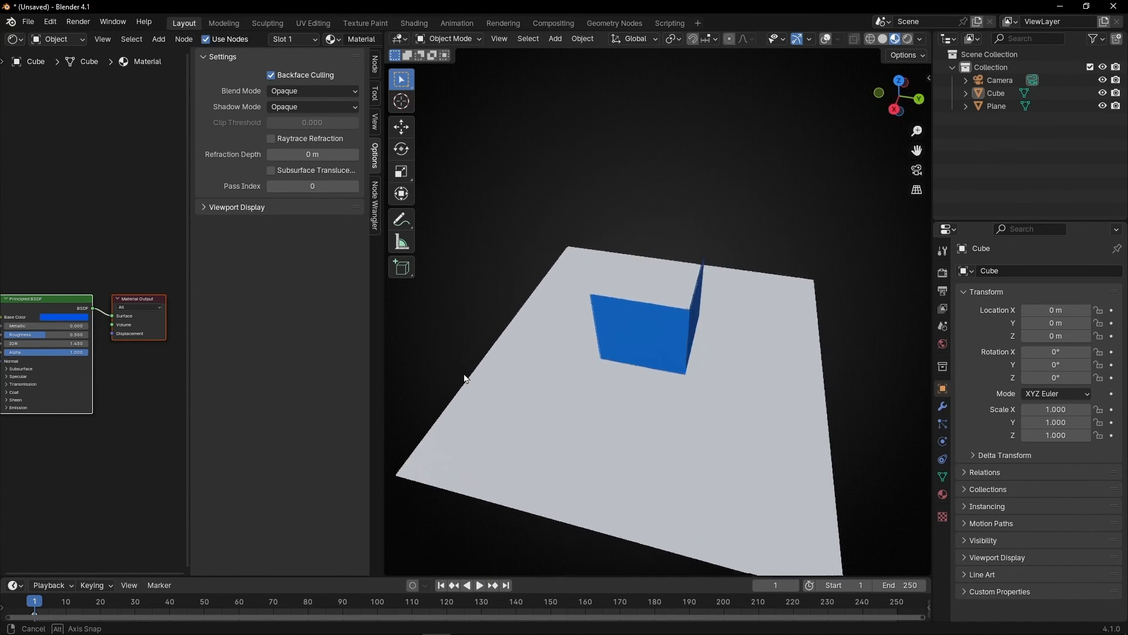